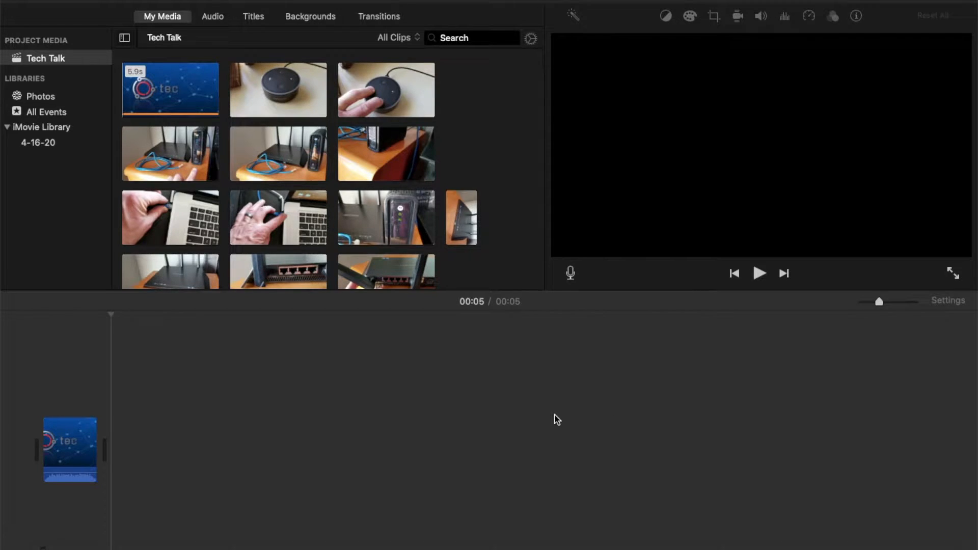
{"action": "mouse_move", "coordinate": [185, 366]}
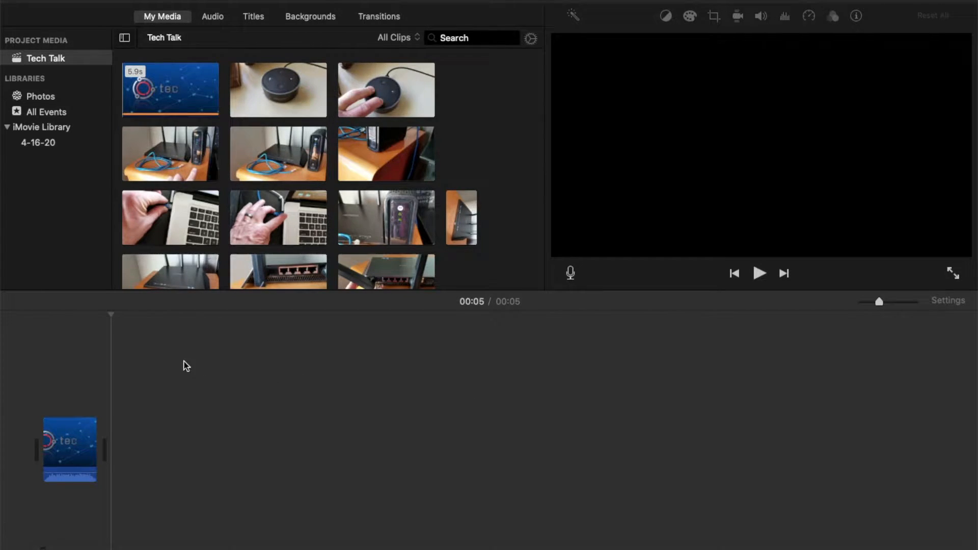
{"action": "mouse_move", "coordinate": [304, 372]}
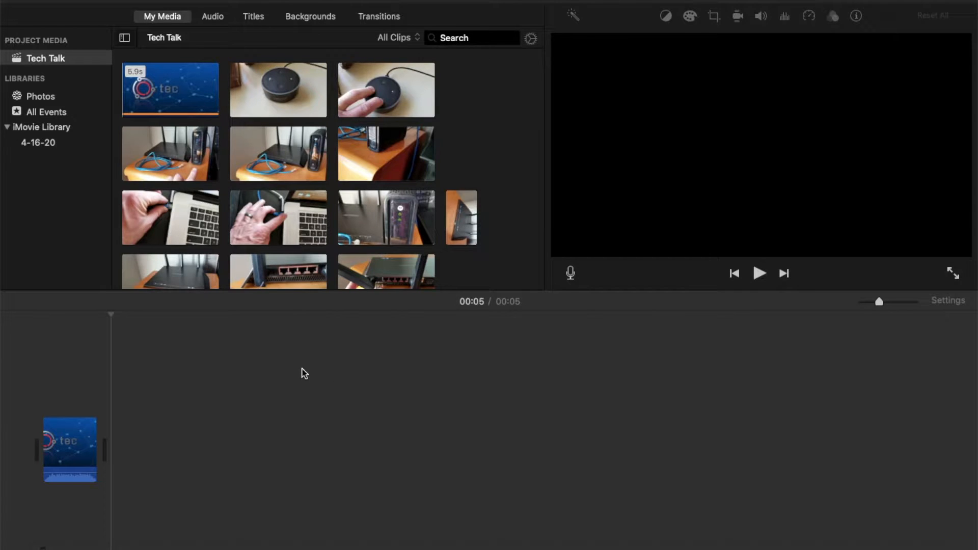
{"action": "mouse_move", "coordinate": [530, 330]}
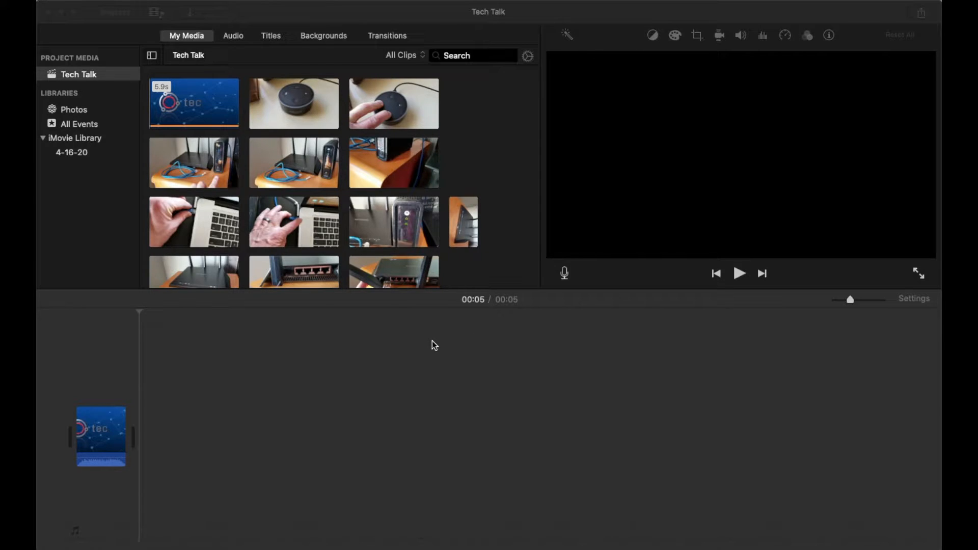
{"action": "mouse_move", "coordinate": [367, 349]}
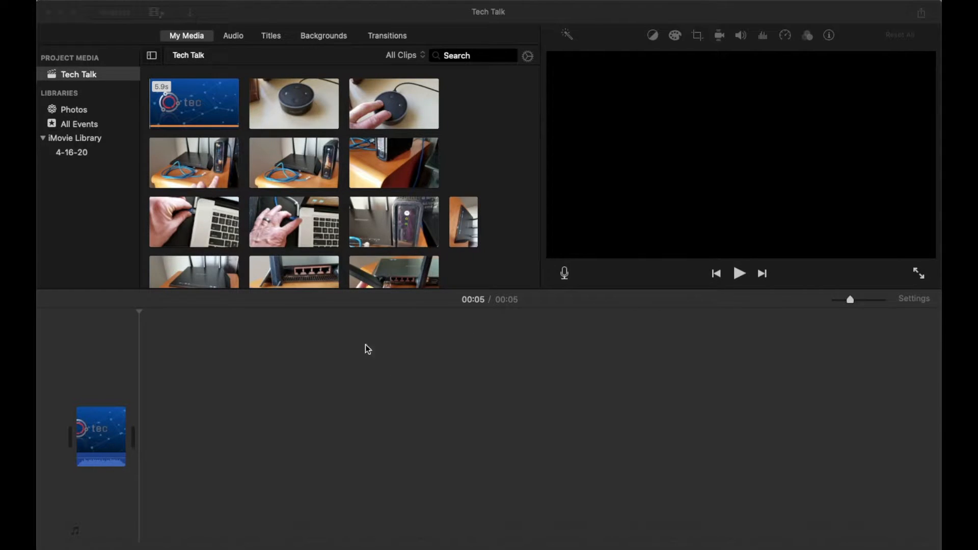
{"action": "mouse_move", "coordinate": [503, 379]}
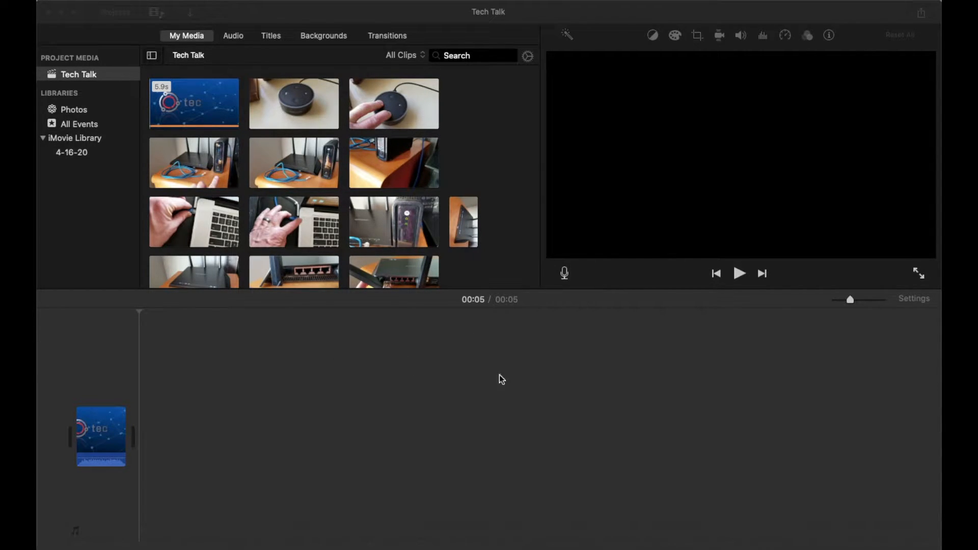
{"action": "mouse_move", "coordinate": [428, 392]}
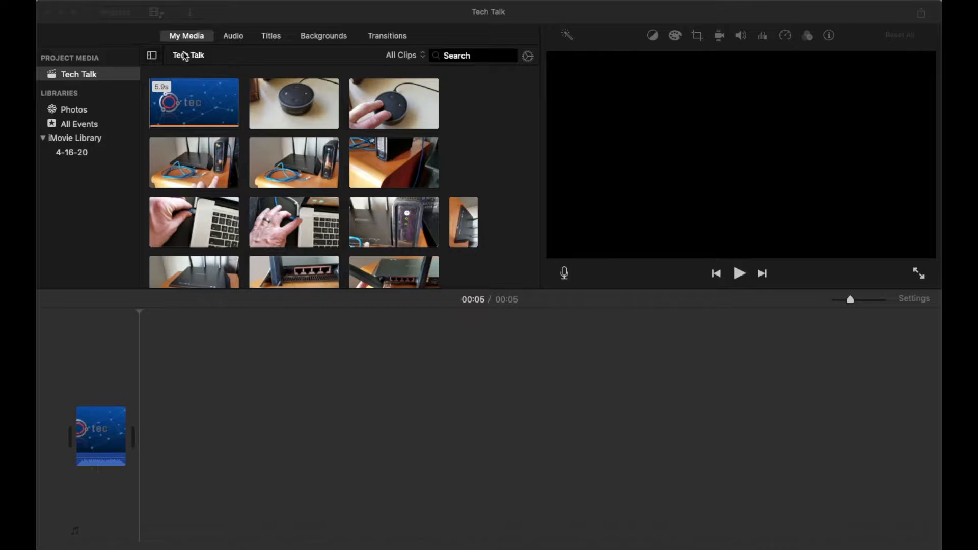
{"action": "mouse_move", "coordinate": [218, 14]}
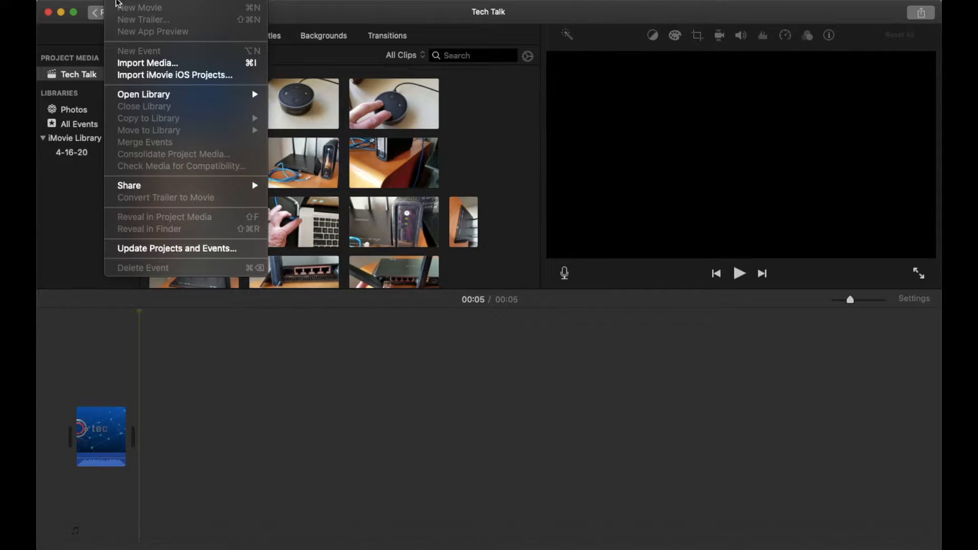
{"action": "mouse_move", "coordinate": [148, 66]}
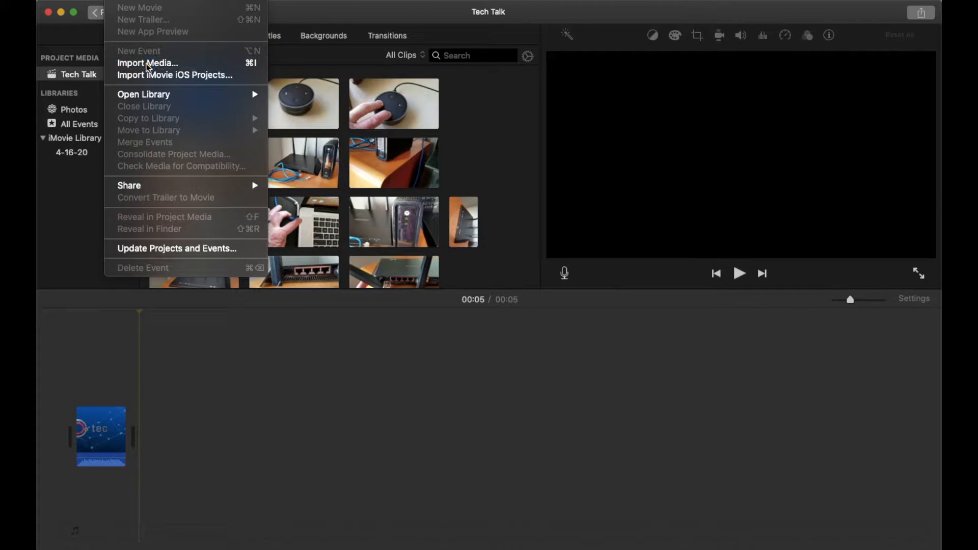
- Open iMovie's Import Media window showing the Desktop files
{"action": "left_click", "coordinate": [147, 62]}
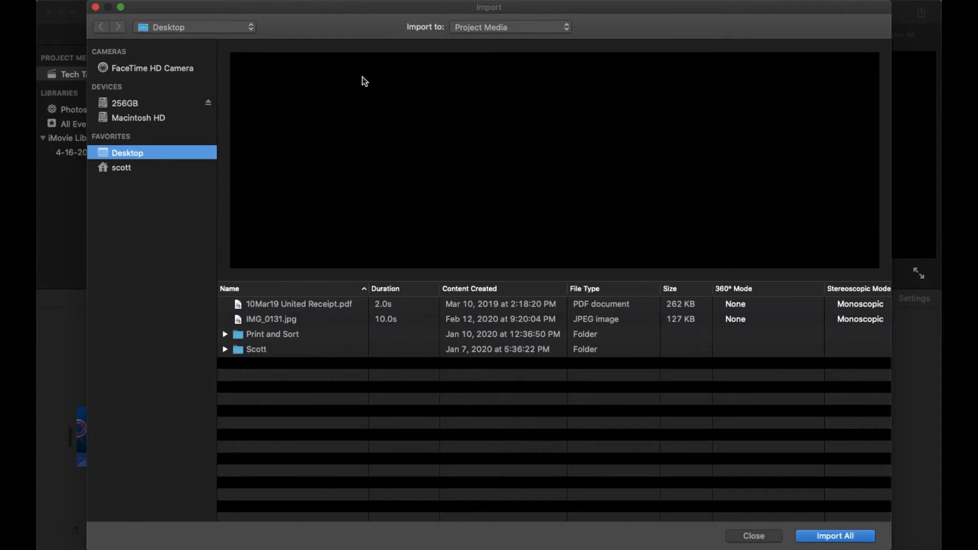
{"action": "mouse_move", "coordinate": [194, 191]}
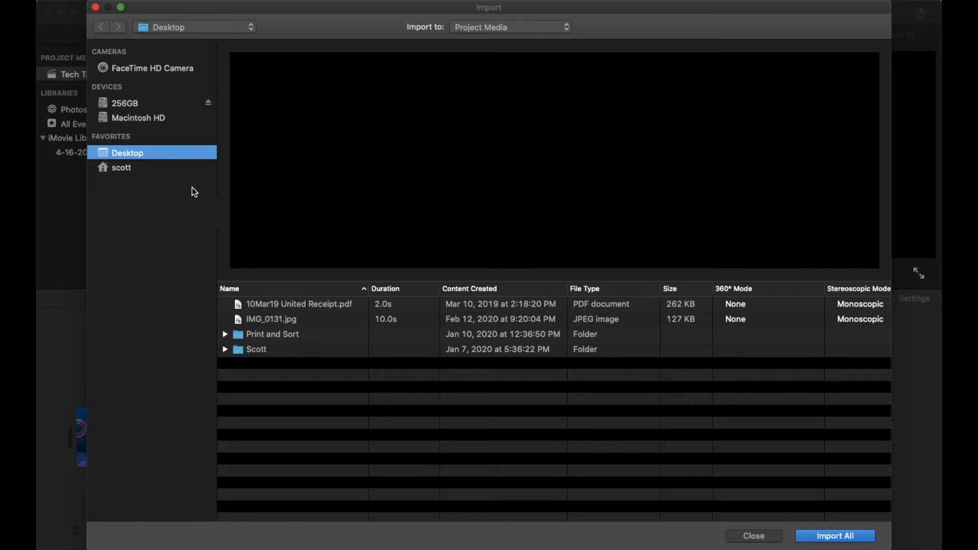
{"action": "mouse_move", "coordinate": [147, 104]}
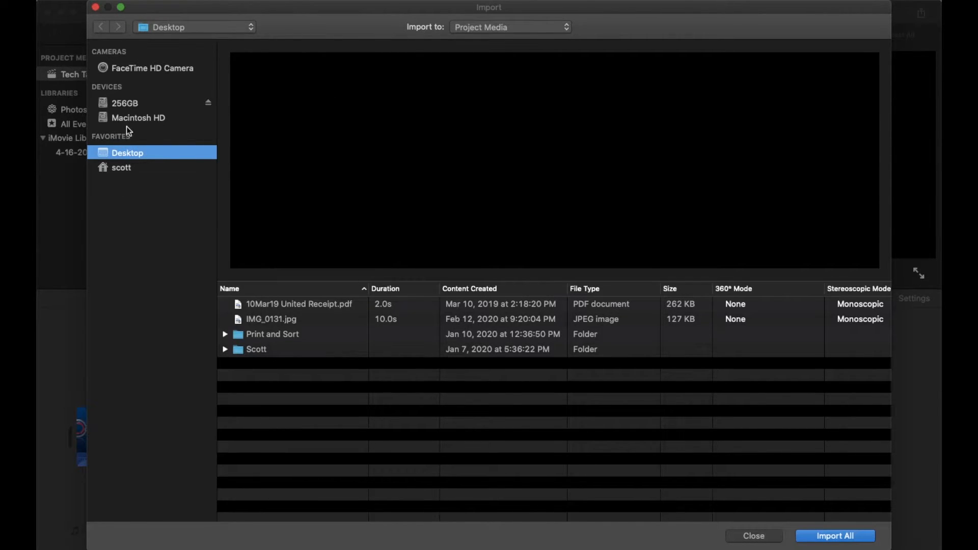
{"action": "mouse_move", "coordinate": [158, 198]}
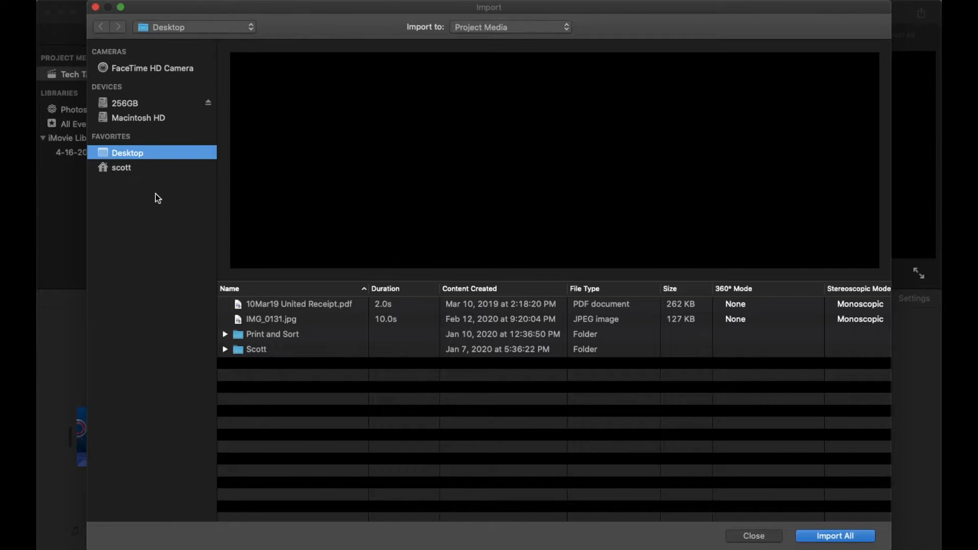
{"action": "mouse_move", "coordinate": [173, 228]}
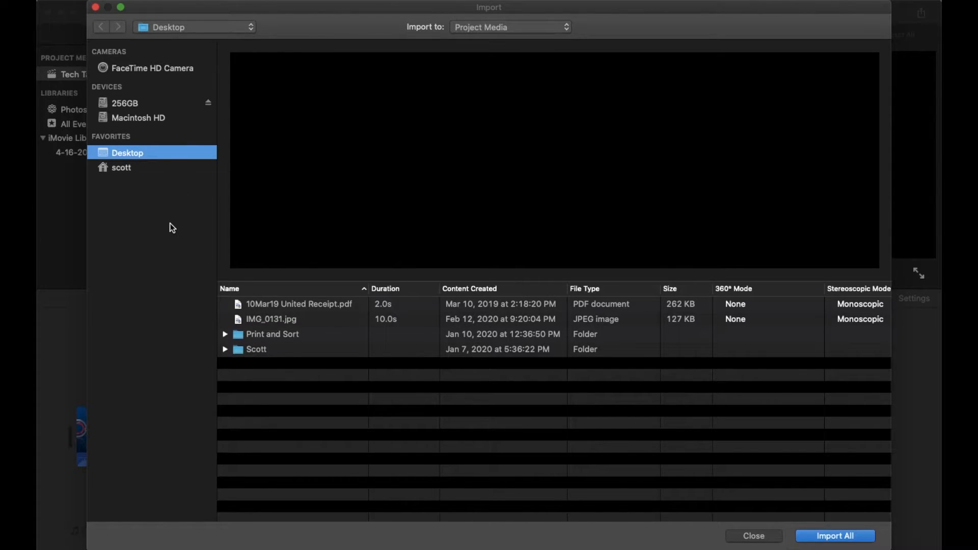
{"action": "mouse_move", "coordinate": [189, 195]}
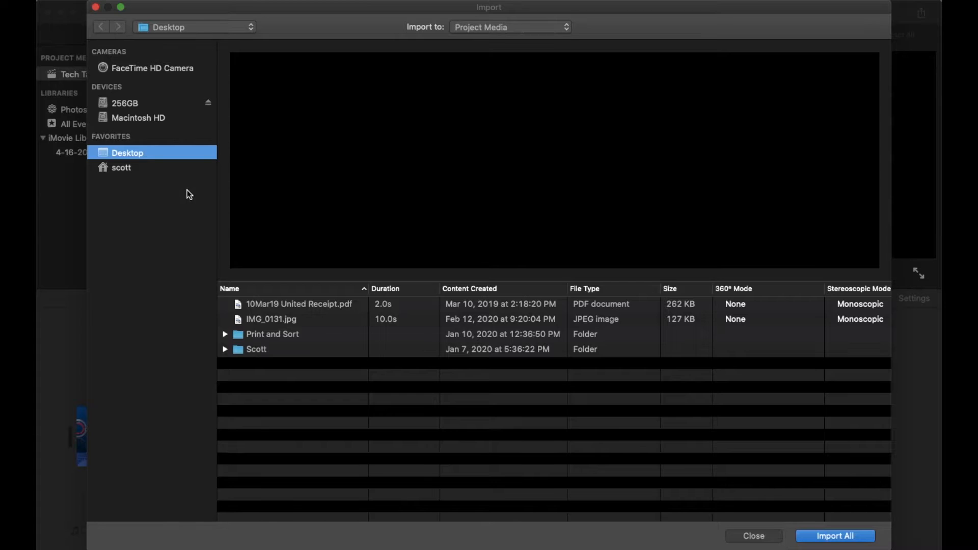
{"action": "mouse_move", "coordinate": [106, 123]}
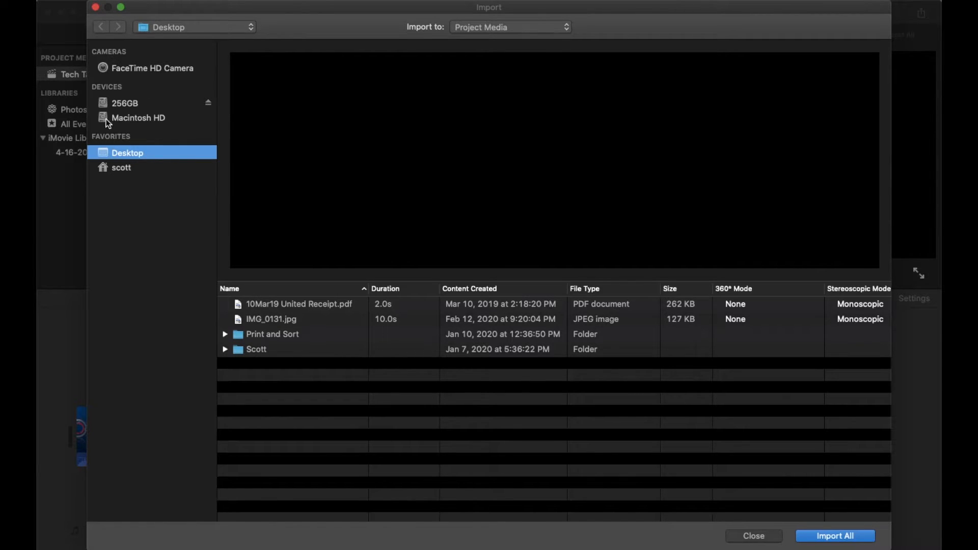
{"action": "mouse_move", "coordinate": [109, 83]}
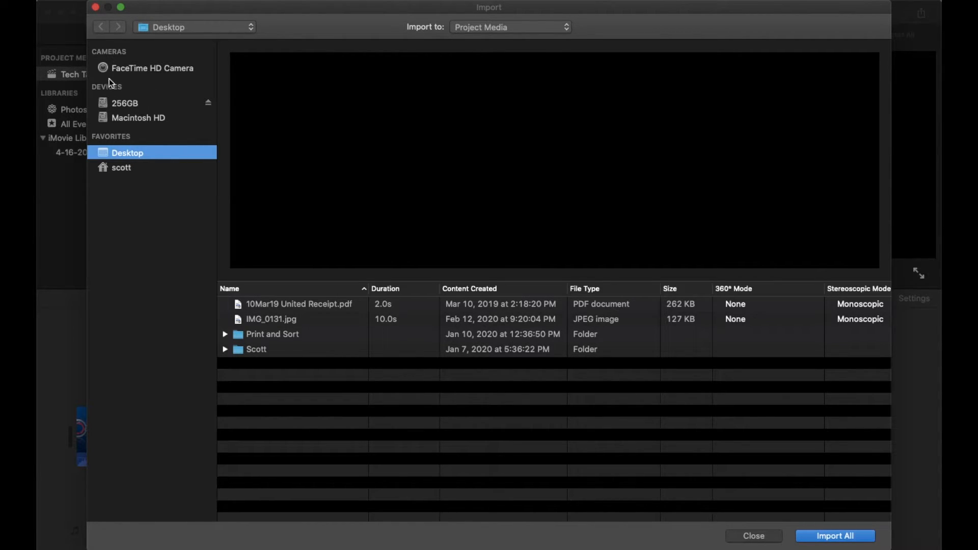
- Browse the 256GB drive to Video to Edit > MTB Fender, previewing Kurig Error Message.mp4
{"action": "left_click", "coordinate": [125, 103]}
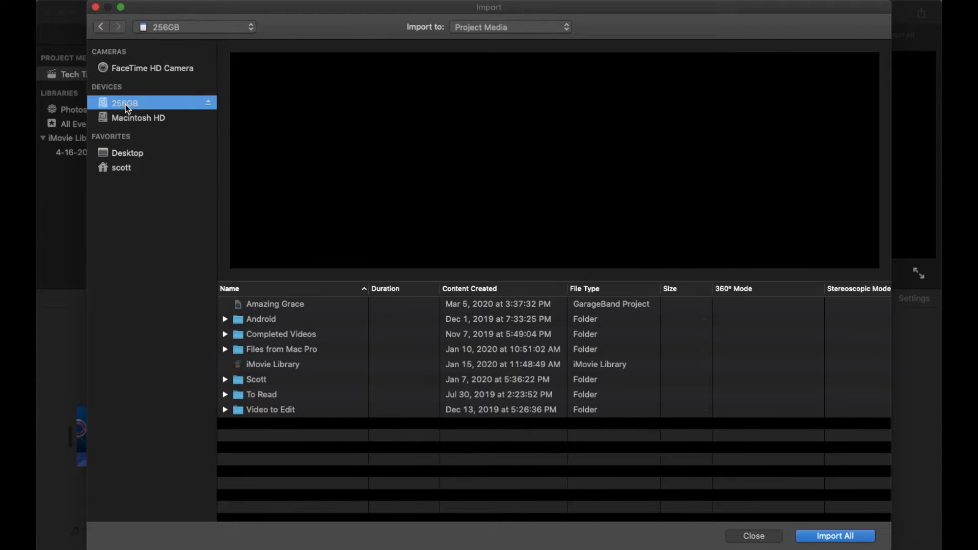
{"action": "mouse_move", "coordinate": [268, 412]}
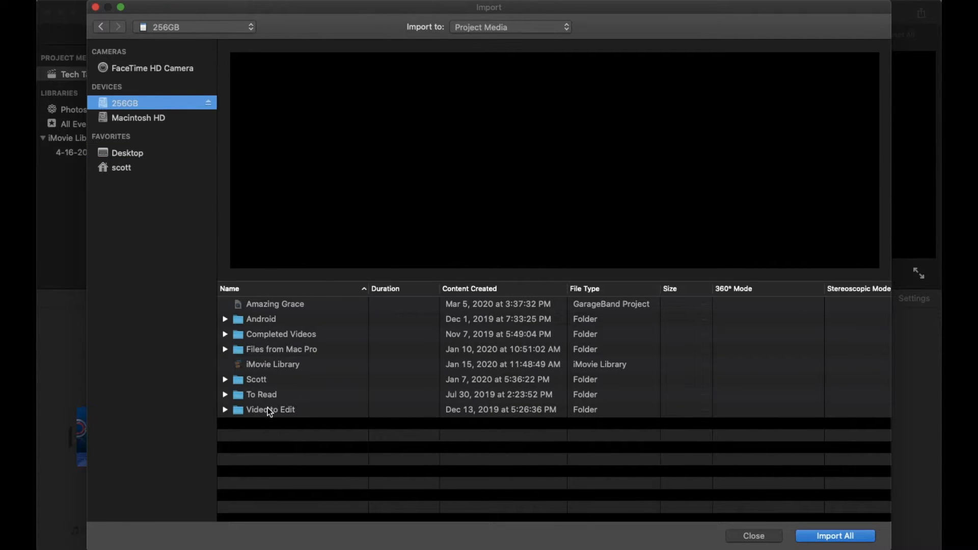
{"action": "left_click", "coordinate": [270, 409]}
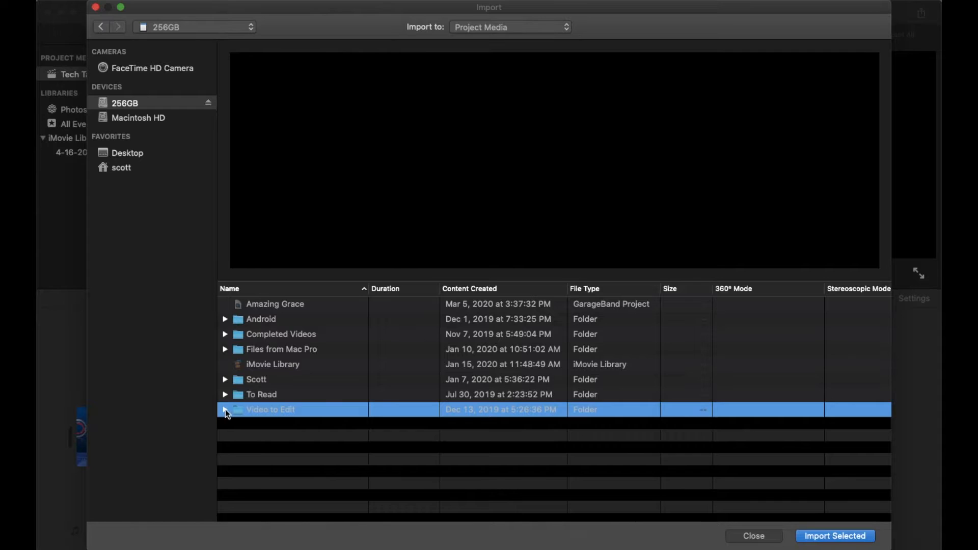
{"action": "left_click", "coordinate": [225, 409]}
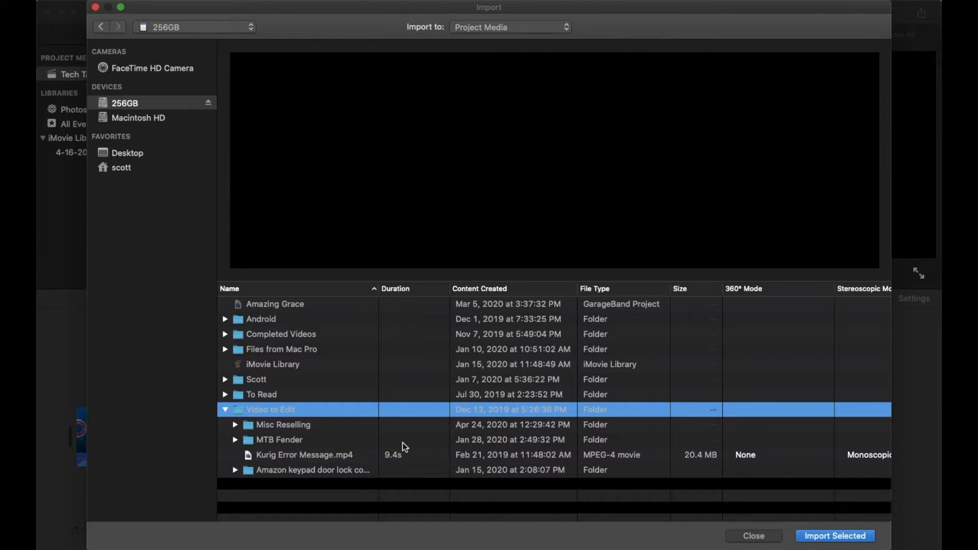
{"action": "mouse_move", "coordinate": [280, 445]}
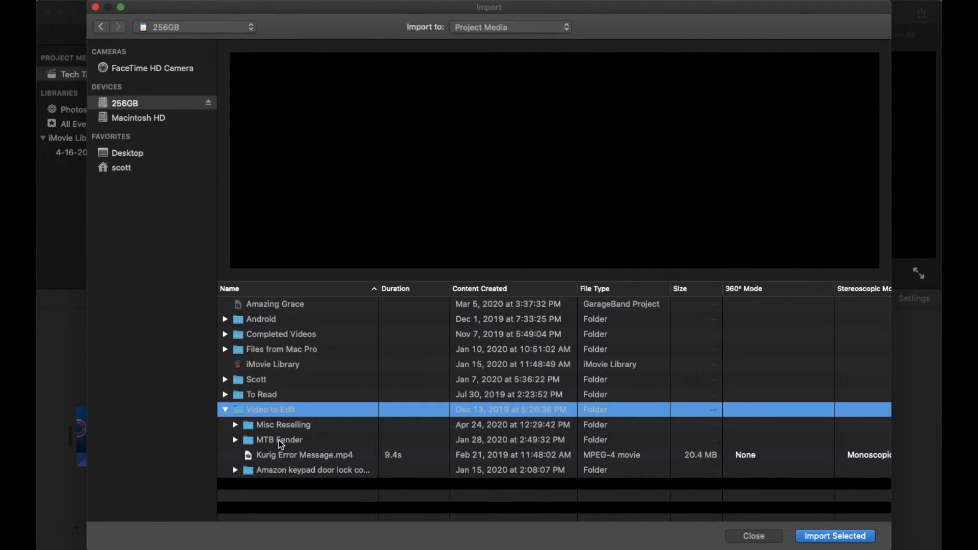
{"action": "left_click", "coordinate": [280, 440]}
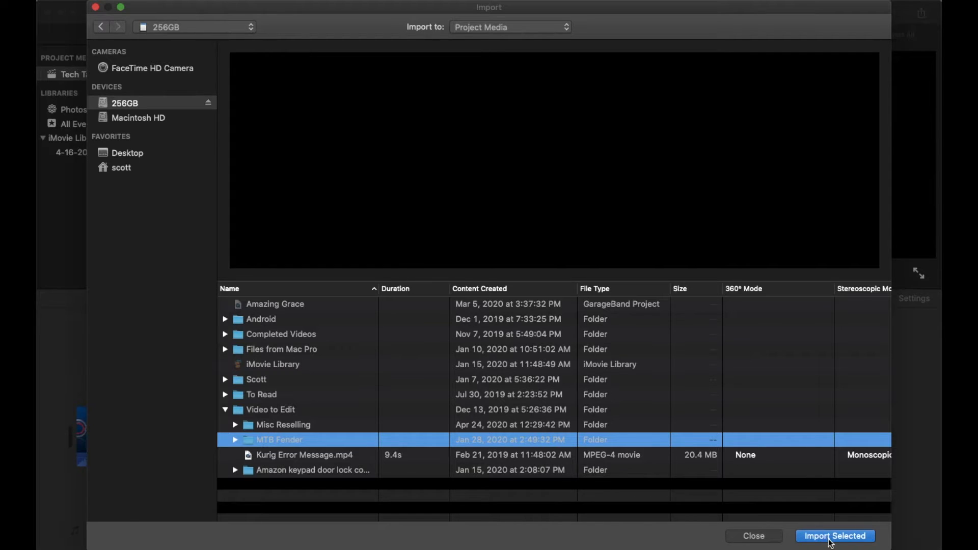
{"action": "mouse_move", "coordinate": [371, 226]}
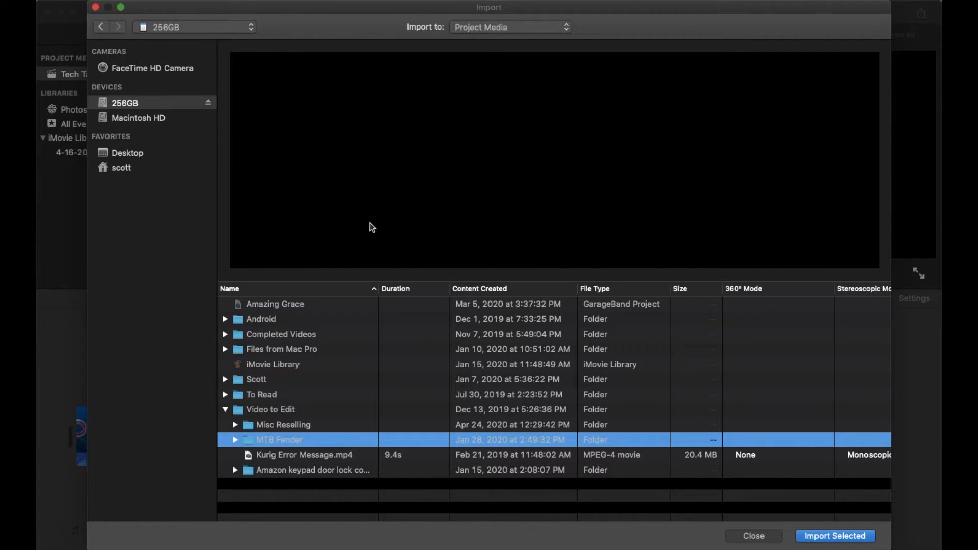
{"action": "mouse_move", "coordinate": [161, 155]}
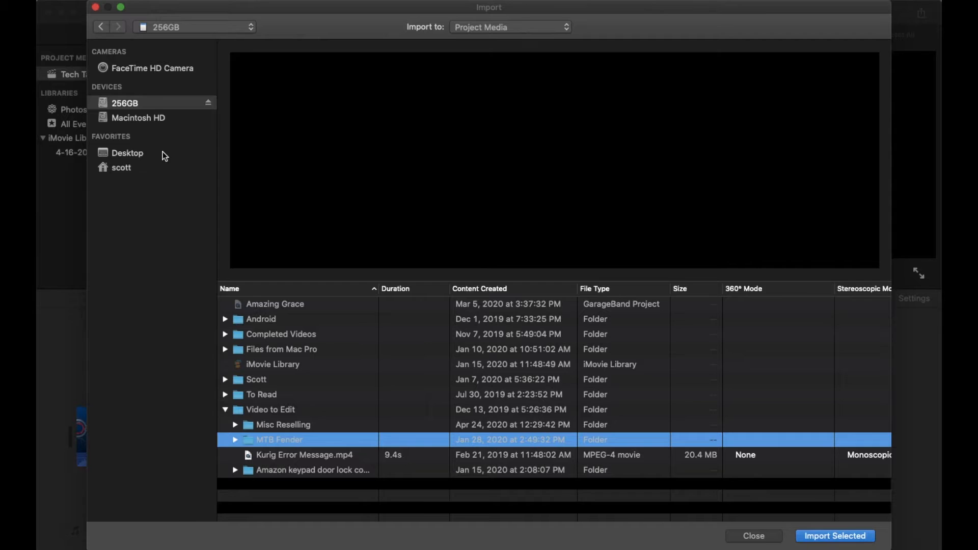
{"action": "mouse_move", "coordinate": [202, 243]}
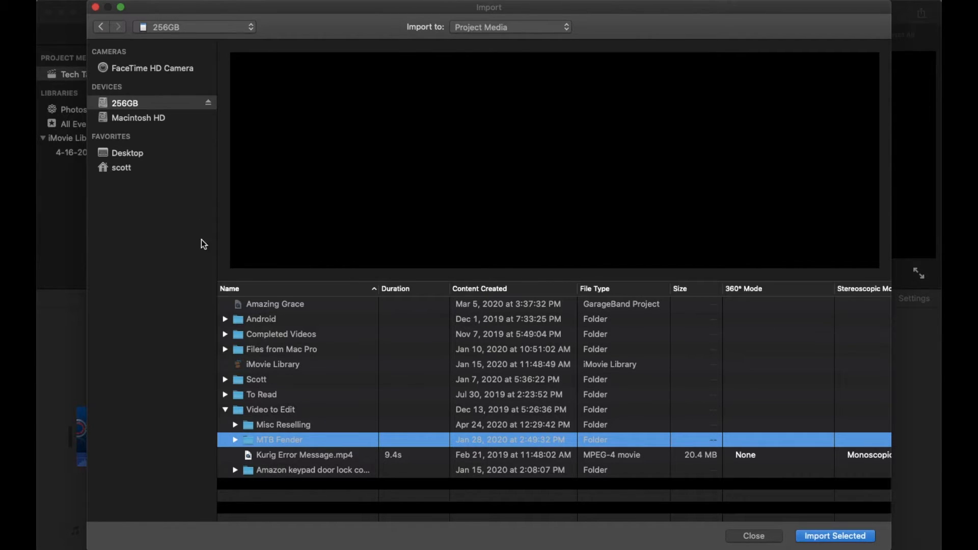
{"action": "mouse_move", "coordinate": [194, 155]}
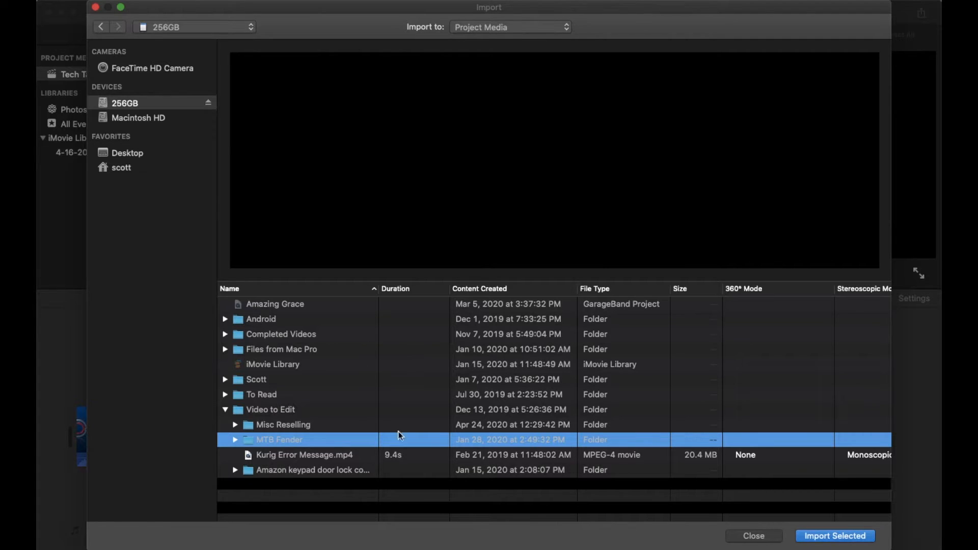
{"action": "mouse_move", "coordinate": [289, 456]}
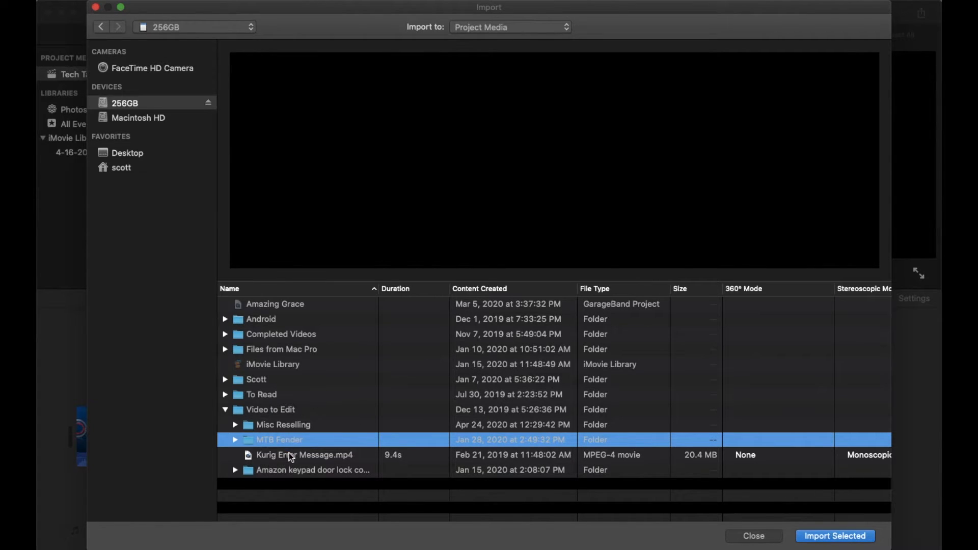
{"action": "left_click", "coordinate": [305, 455]}
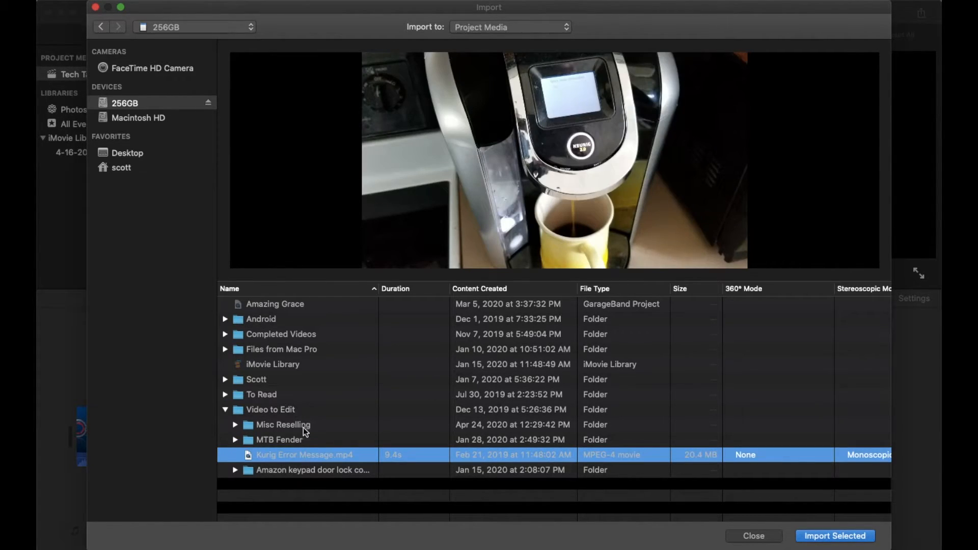
{"action": "left_click", "coordinate": [279, 440]}
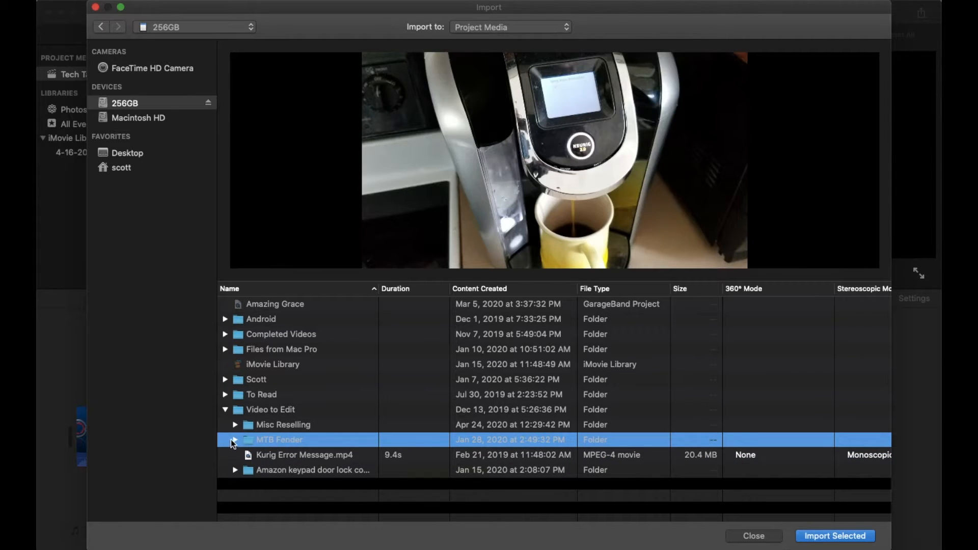
{"action": "mouse_move", "coordinate": [244, 443]}
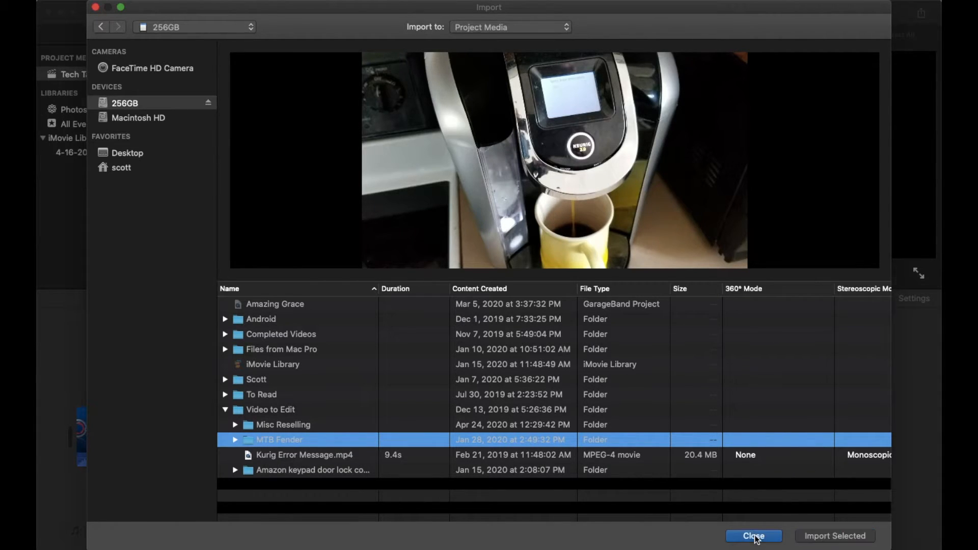
- Close the Import window and open 256GB > Video to Edit > MTB Fender in Finder
{"action": "left_click", "coordinate": [753, 536]}
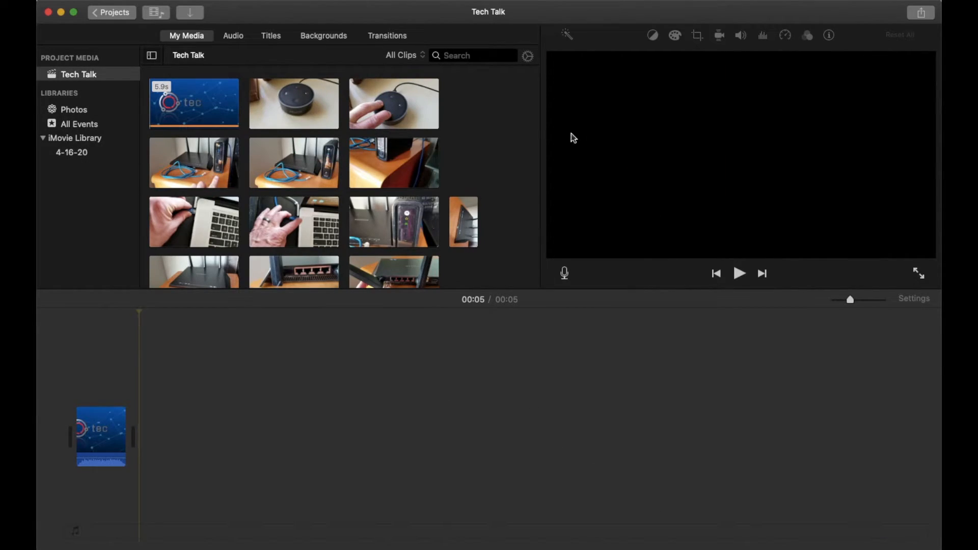
{"action": "mouse_move", "coordinate": [795, 14]}
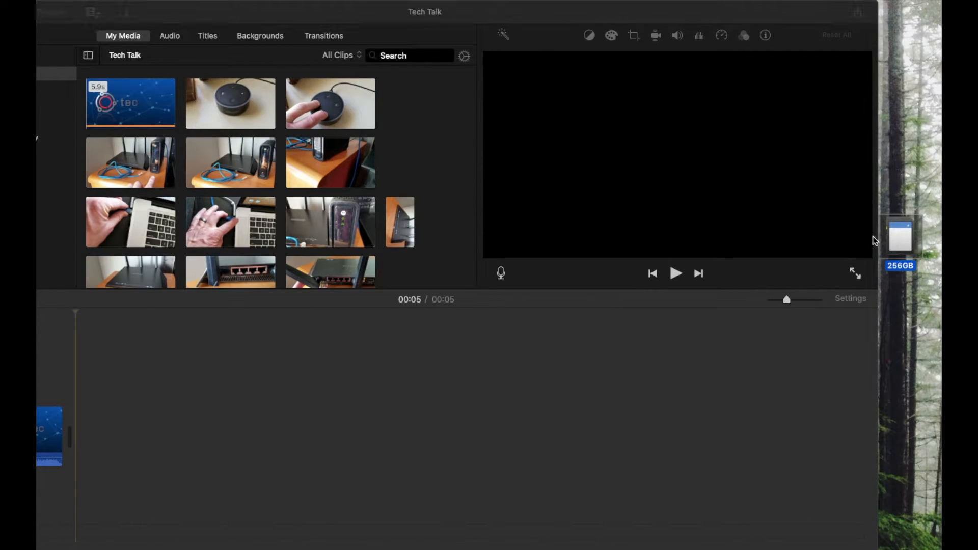
{"action": "left_click", "coordinate": [900, 236]}
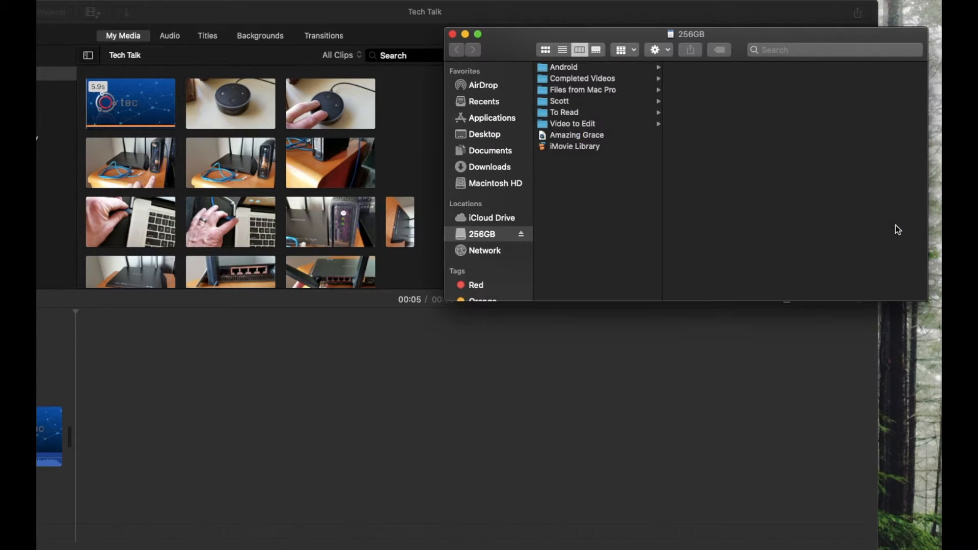
{"action": "mouse_move", "coordinate": [580, 123]}
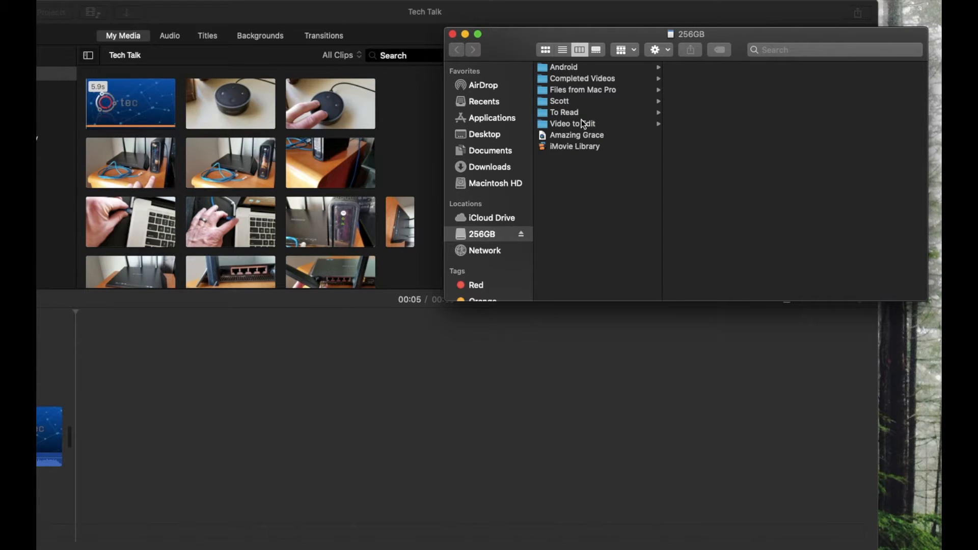
{"action": "left_click", "coordinate": [572, 124]}
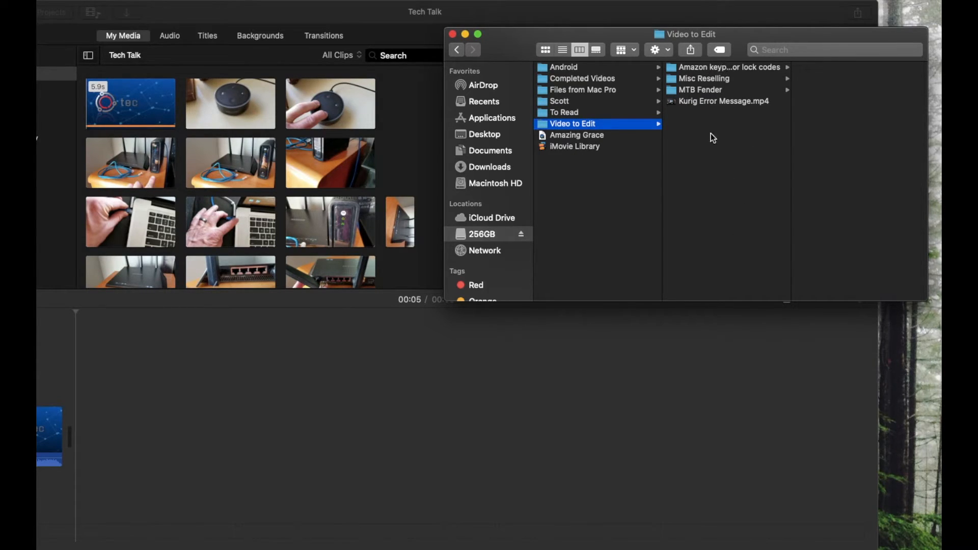
{"action": "mouse_move", "coordinate": [715, 95]}
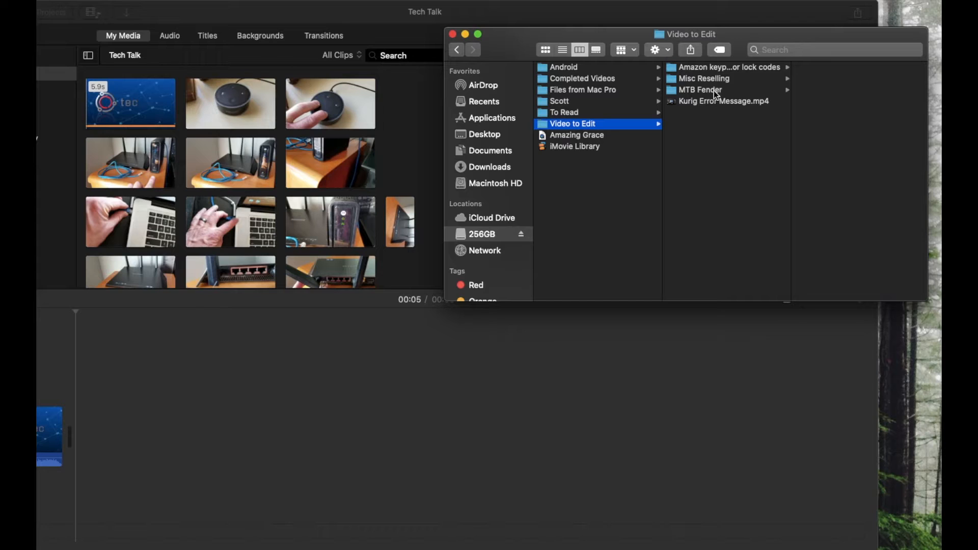
{"action": "left_click", "coordinate": [699, 89]}
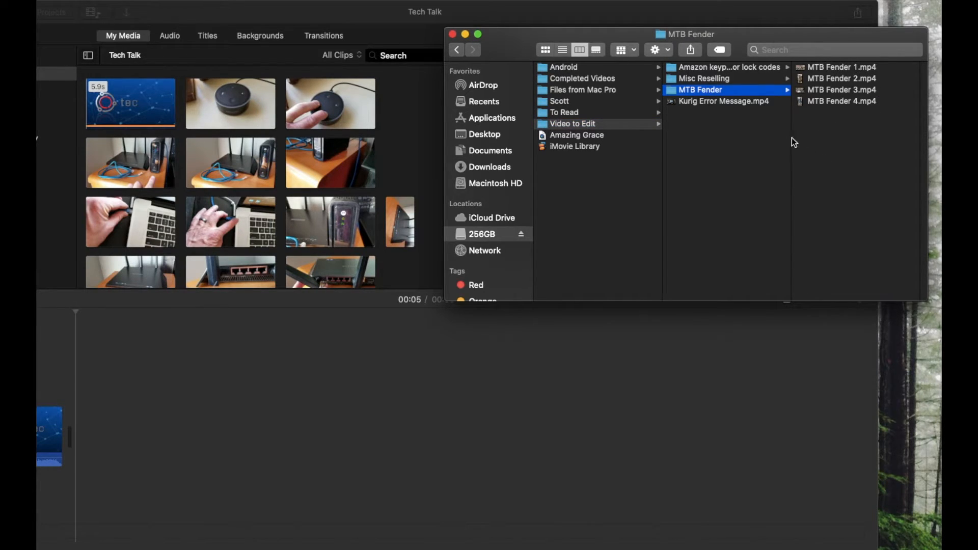
{"action": "mouse_move", "coordinate": [831, 145]}
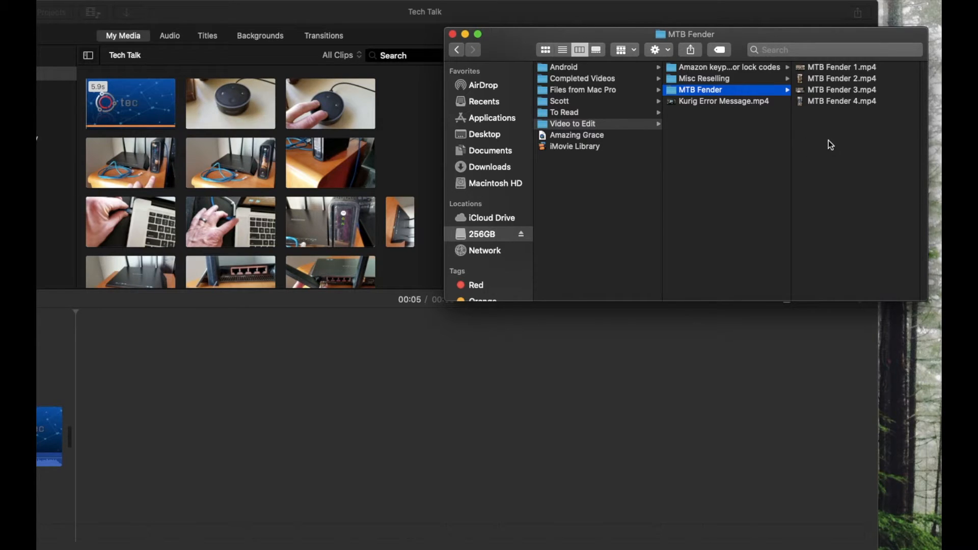
{"action": "mouse_move", "coordinate": [770, 134]}
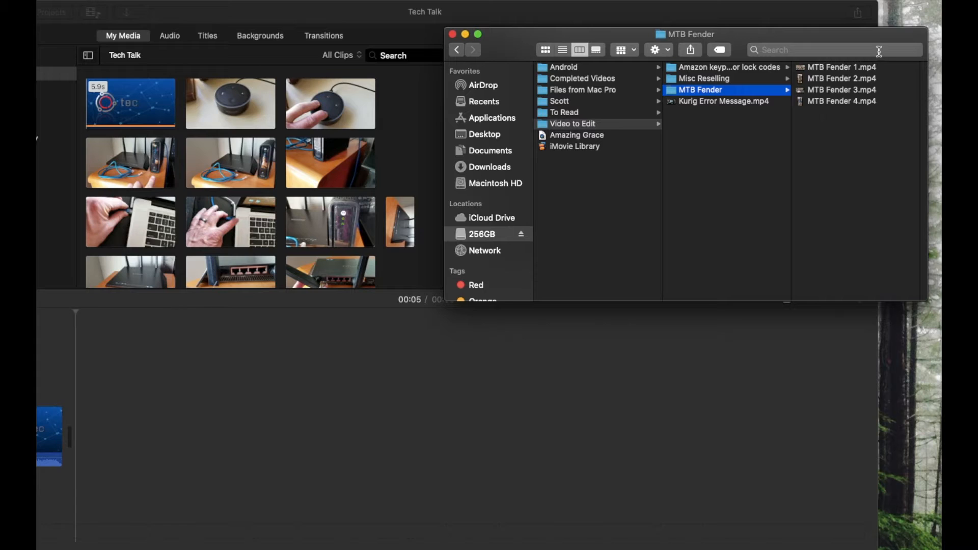
{"action": "left_click", "coordinate": [698, 100]}
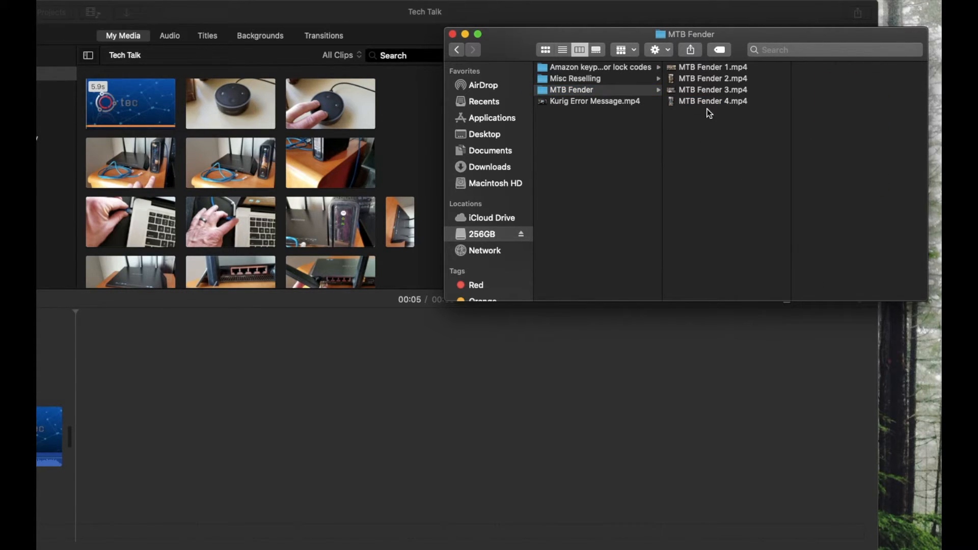
- Select all four MTB Fender clips (MTB Fender 1–4.mp4) in Finder
{"action": "key", "text": "cmd+a"}
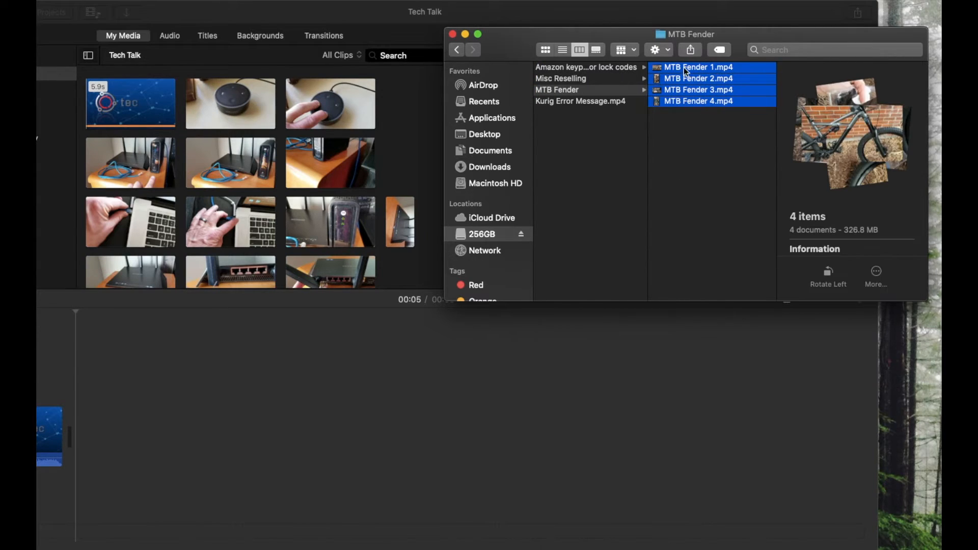
{"action": "mouse_move", "coordinate": [690, 78]}
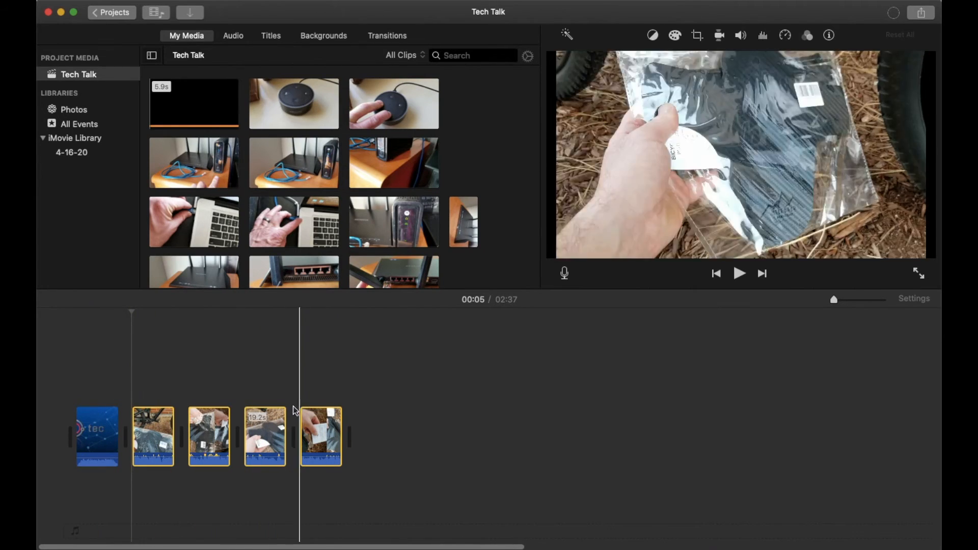
{"action": "left_click", "coordinate": [165, 393]}
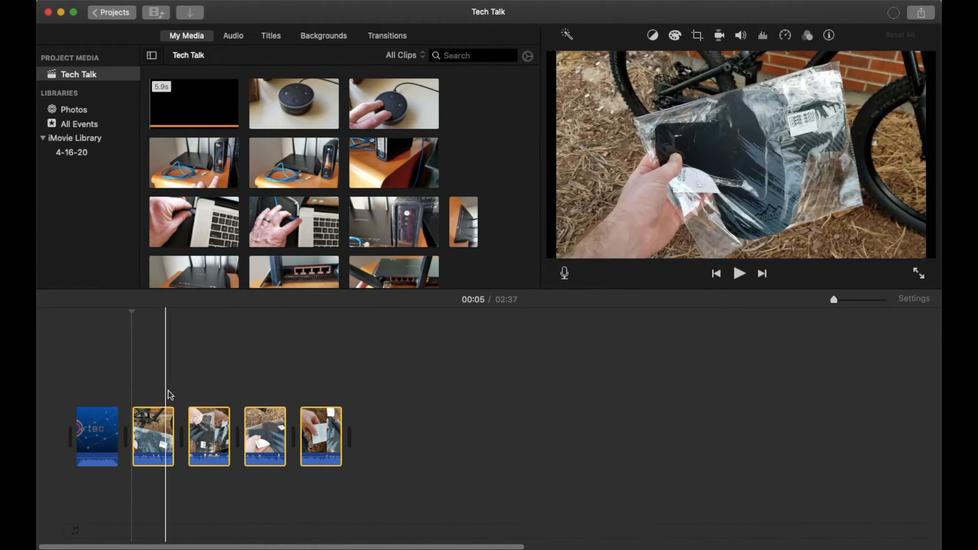
{"action": "left_click", "coordinate": [158, 427]}
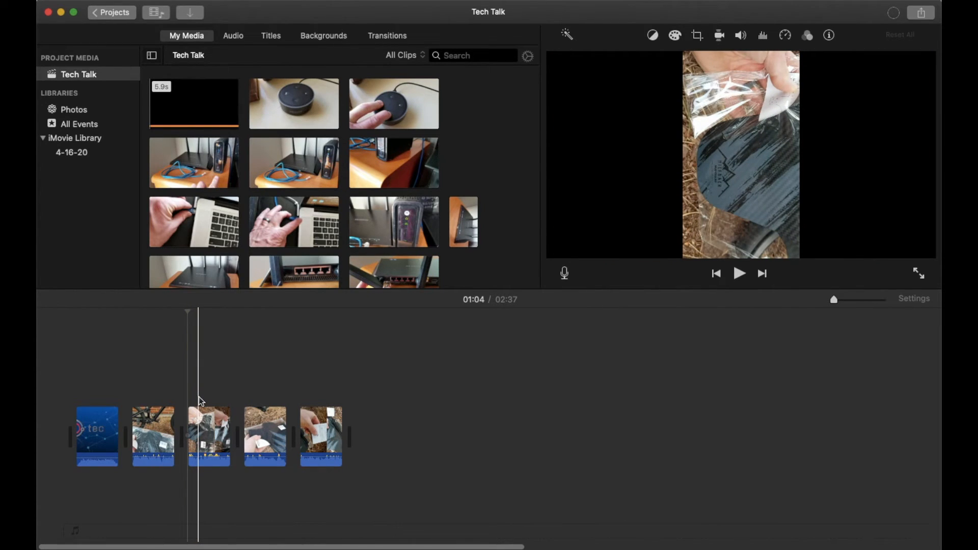
{"action": "left_click", "coordinate": [309, 406]}
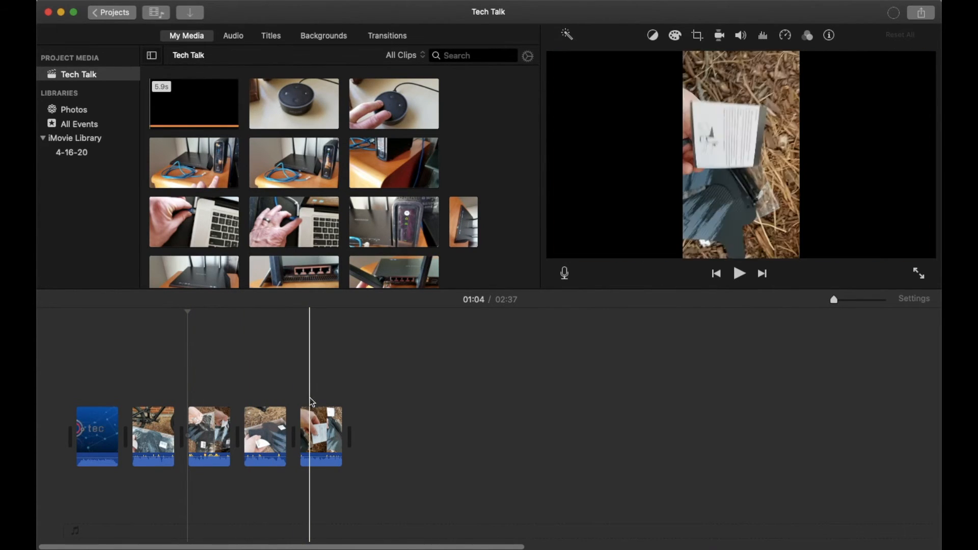
{"action": "left_click", "coordinate": [355, 437]}
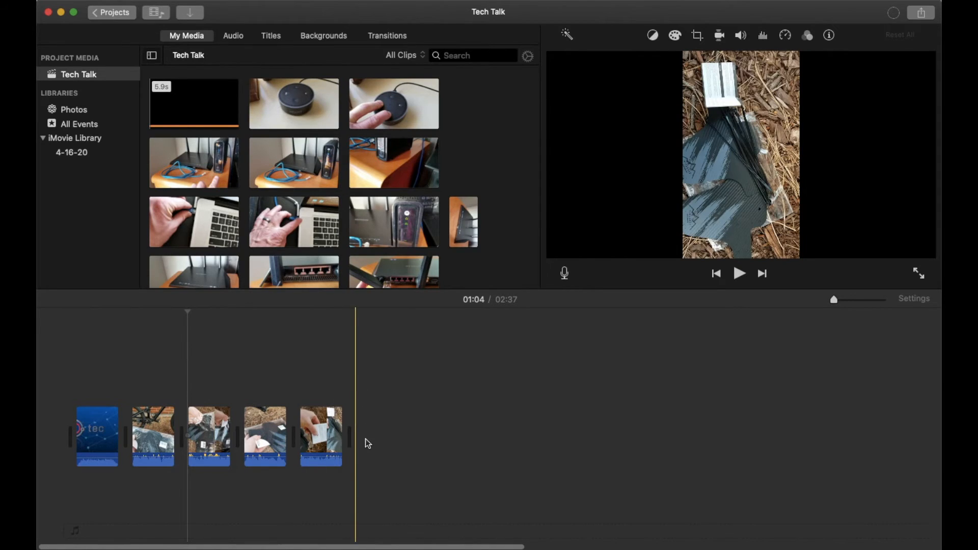
{"action": "mouse_move", "coordinate": [368, 479]}
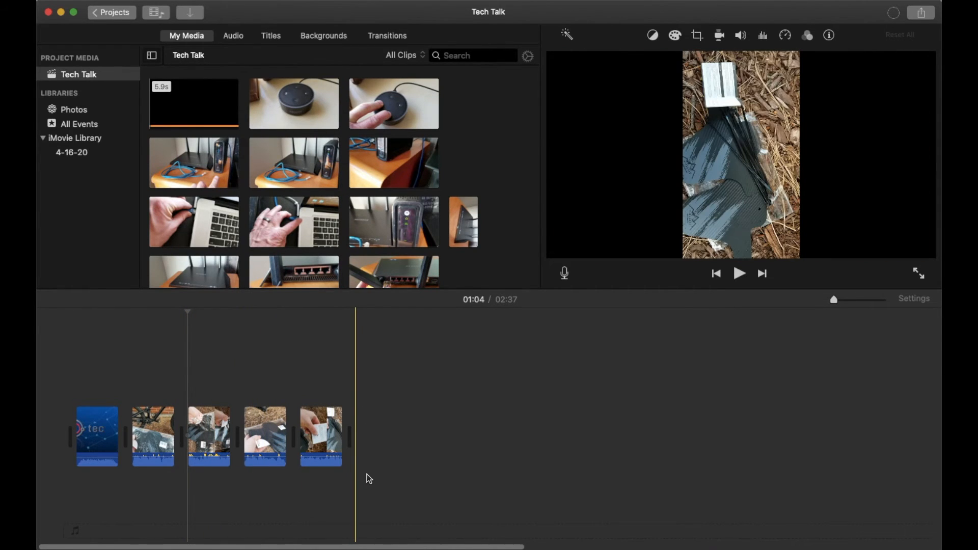
{"action": "left_click", "coordinate": [183, 472]}
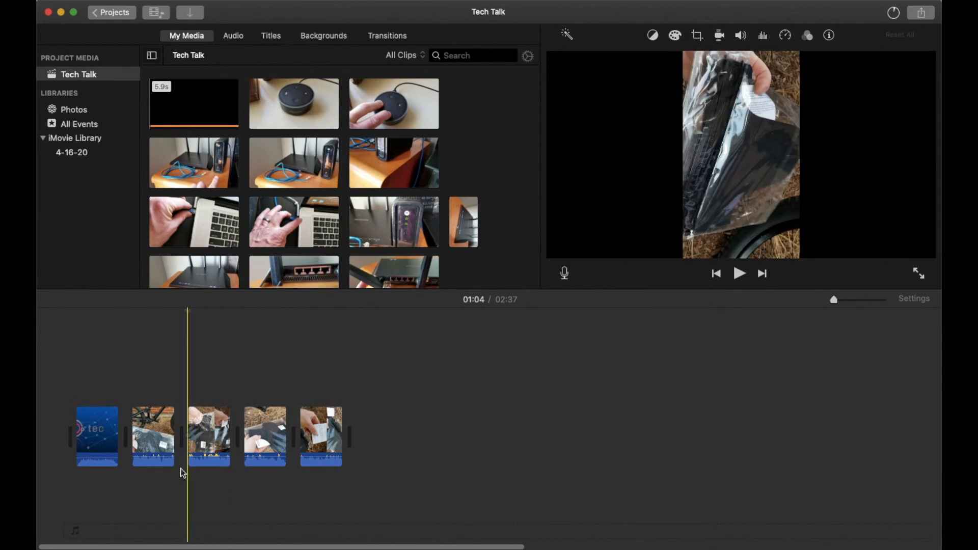
{"action": "left_click", "coordinate": [320, 436]}
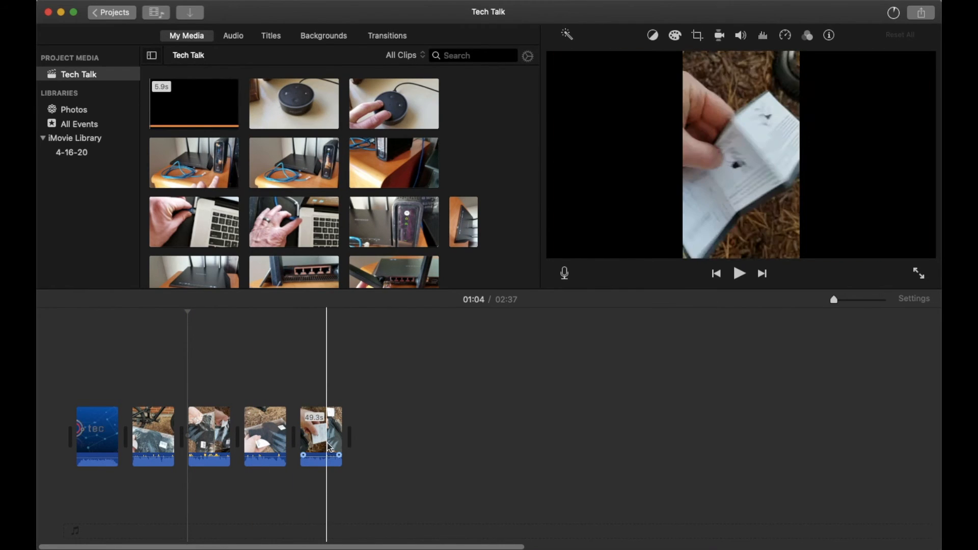
{"action": "left_click", "coordinate": [381, 434]}
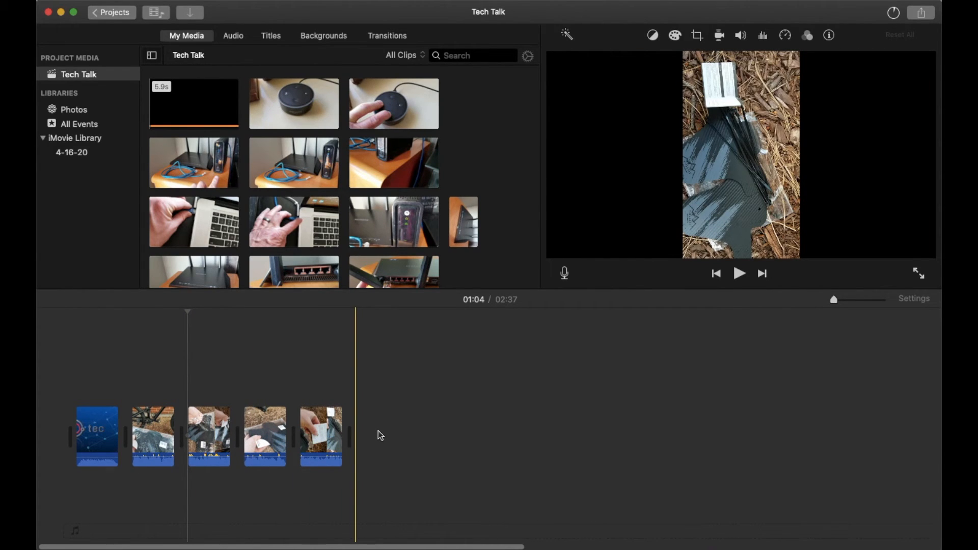
{"action": "mouse_move", "coordinate": [349, 483]}
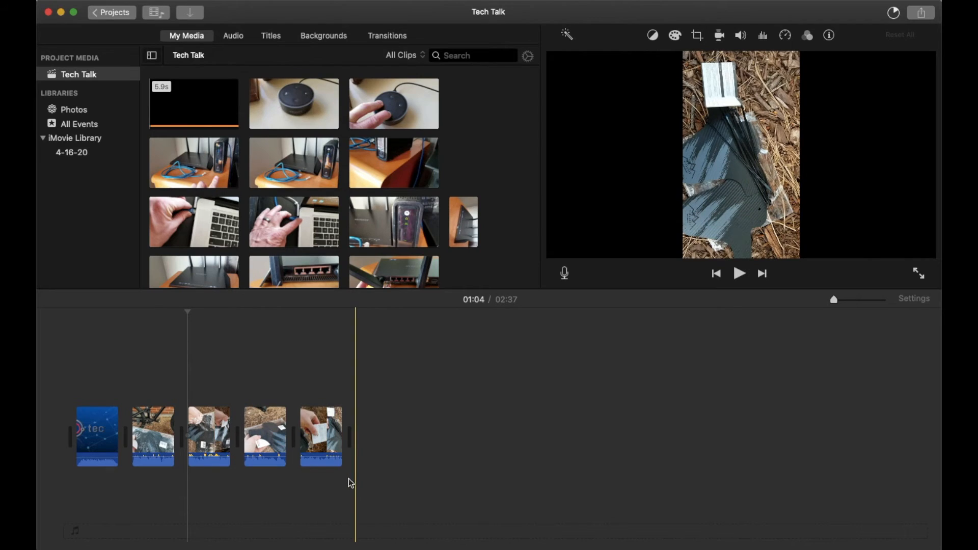
{"action": "mouse_move", "coordinate": [433, 400]}
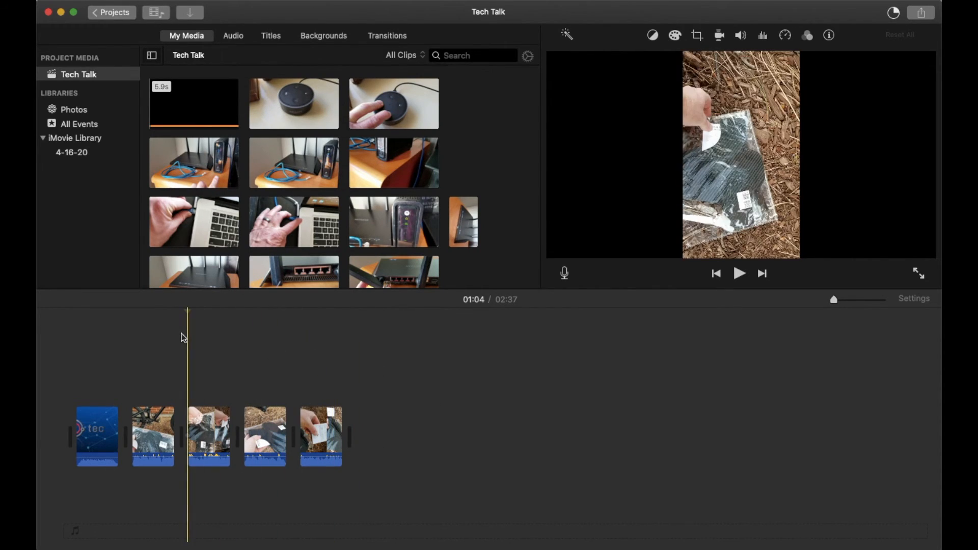
{"action": "left_click", "coordinate": [356, 437]}
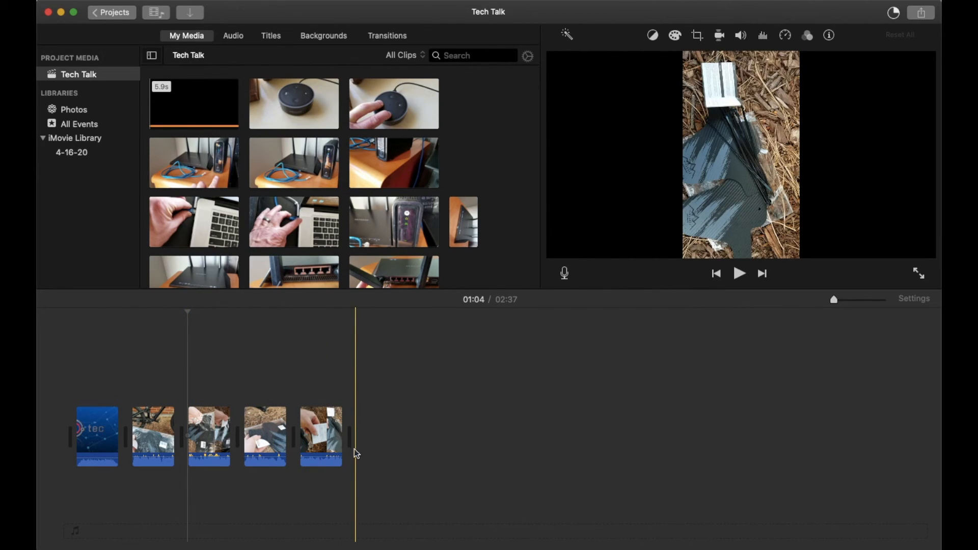
{"action": "mouse_move", "coordinate": [377, 466]}
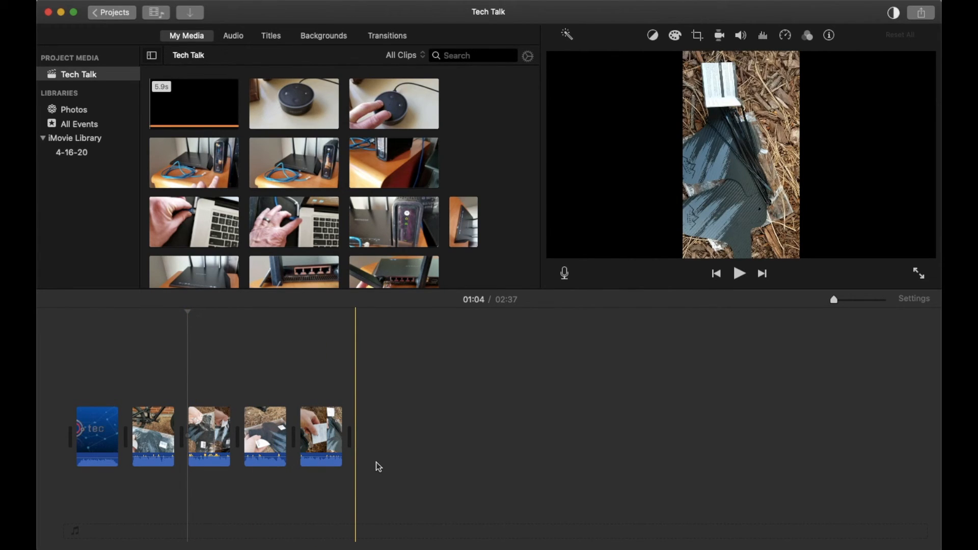
{"action": "mouse_move", "coordinate": [452, 395]}
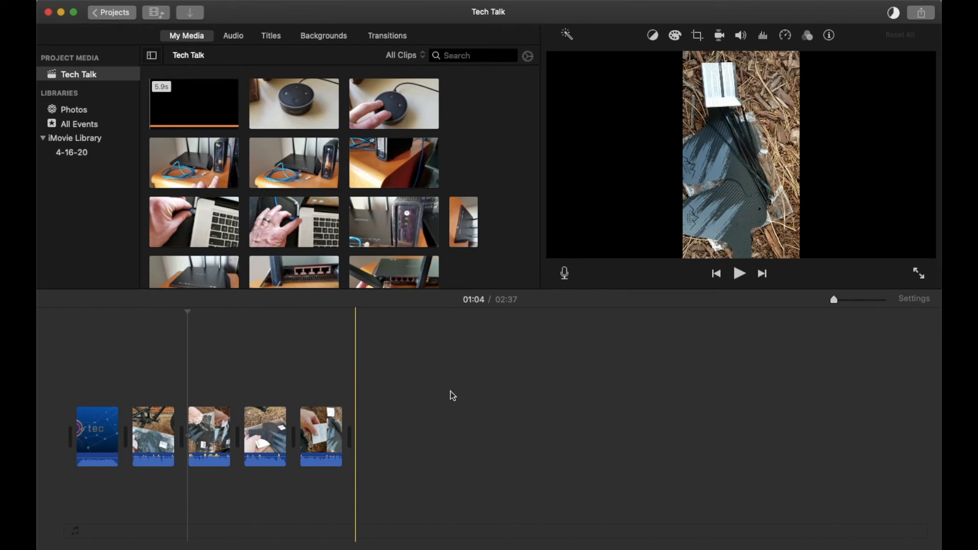
{"action": "left_click", "coordinate": [320, 371]}
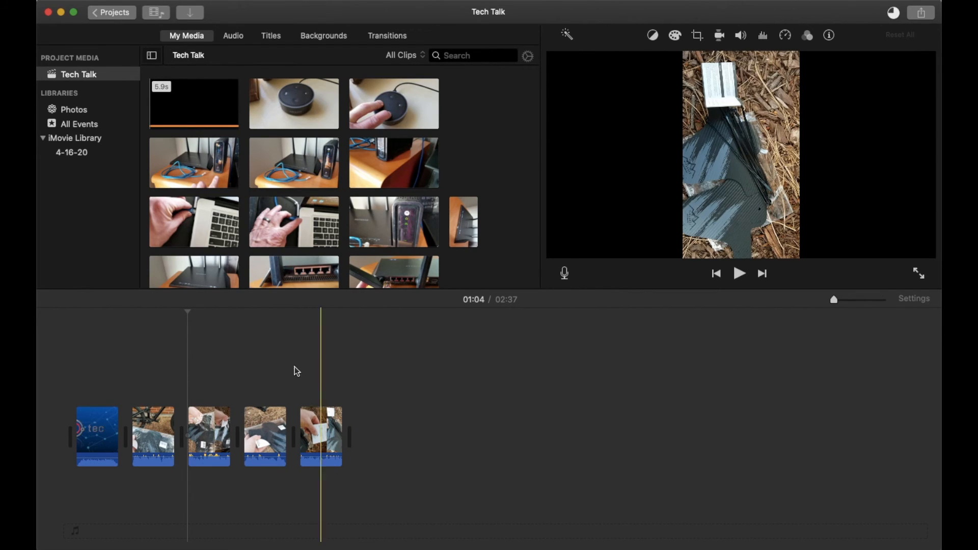
{"action": "left_click", "coordinate": [261, 368]}
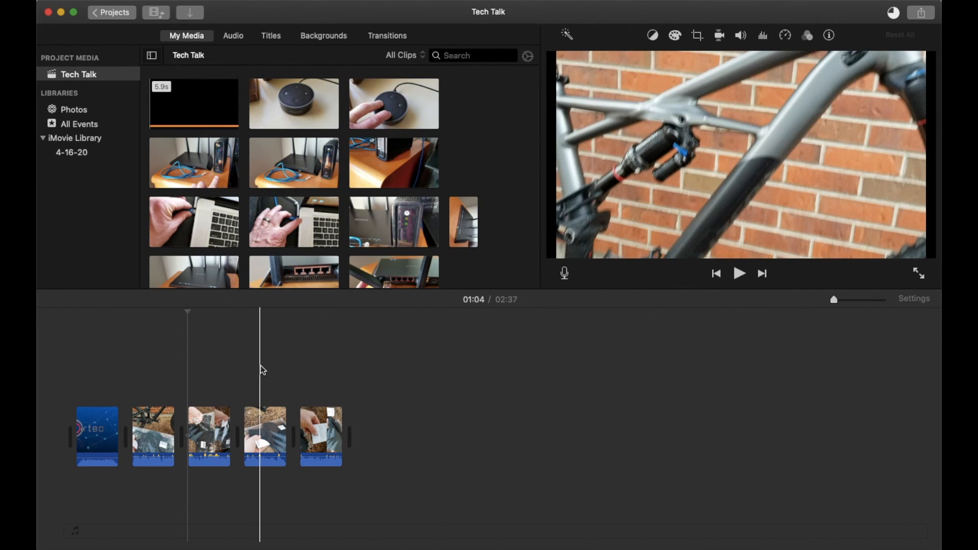